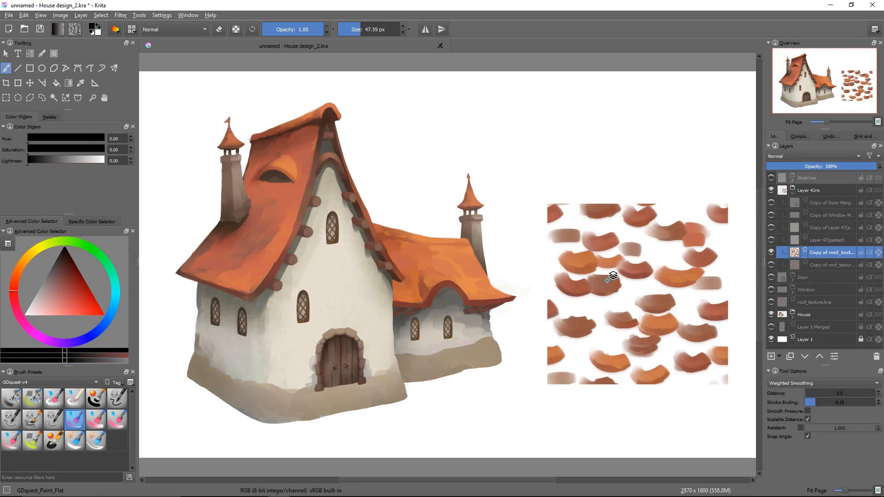
- Begin a Warp-mode transform on the roof-tile texture layer
click(17, 82)
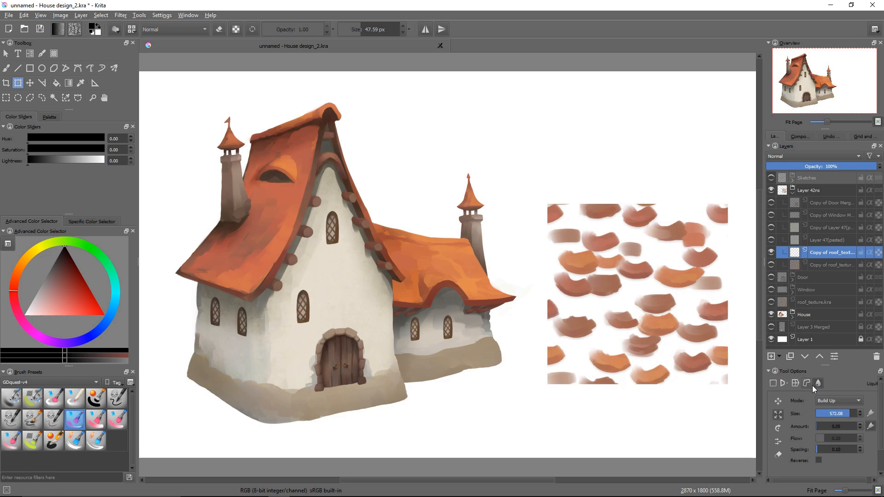
click(795, 382)
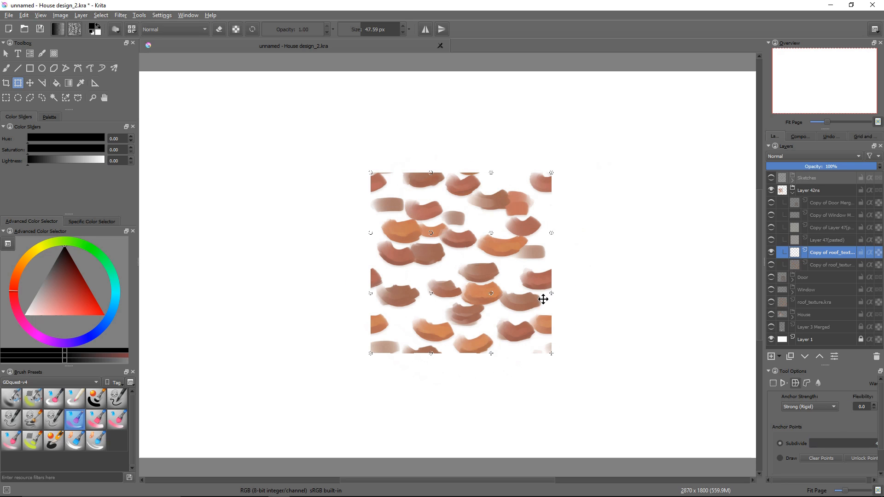
mouse_move(553, 298)
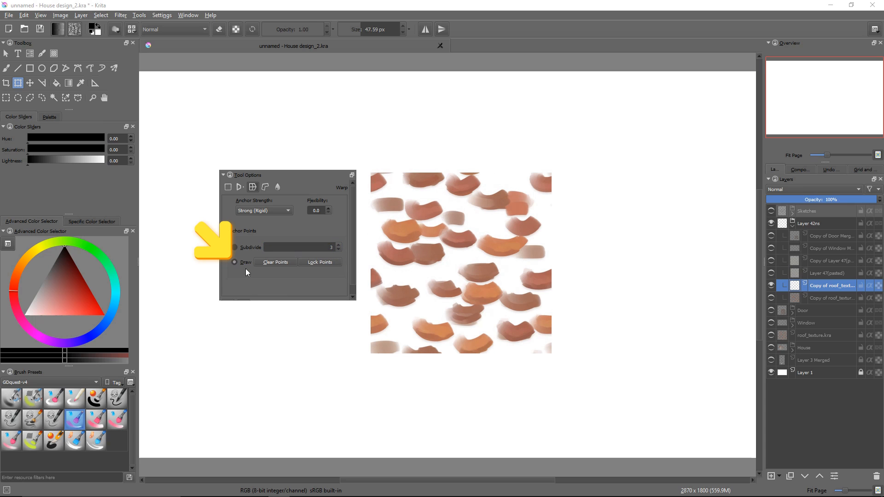
mouse_move(468, 202)
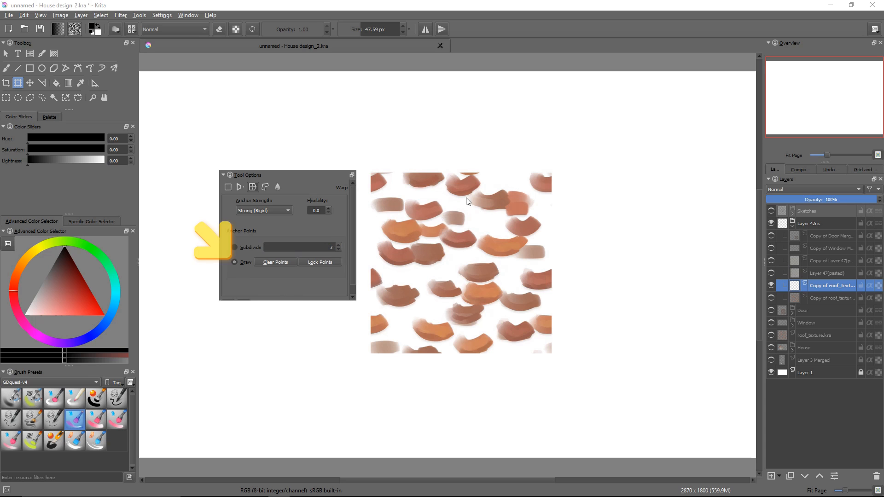
mouse_move(408, 202)
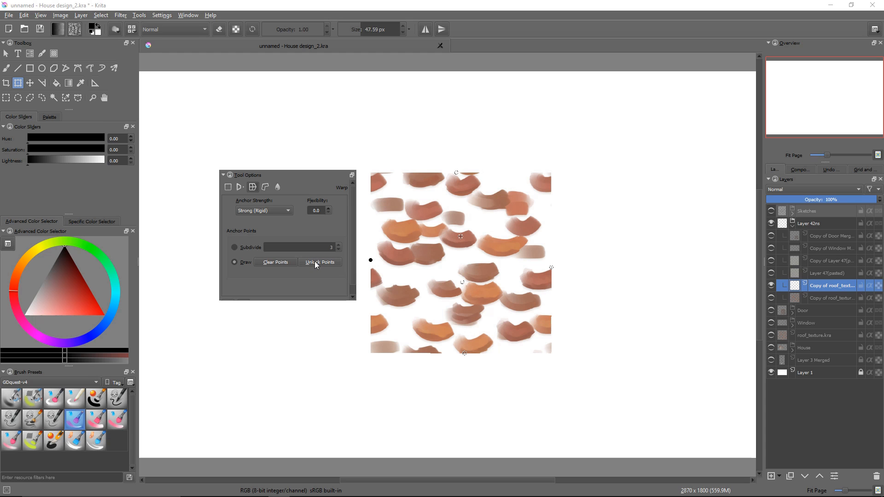
- Place warp anchor points at the texture's corners and edge midpoints and lock them
drag(370, 259, 411, 265)
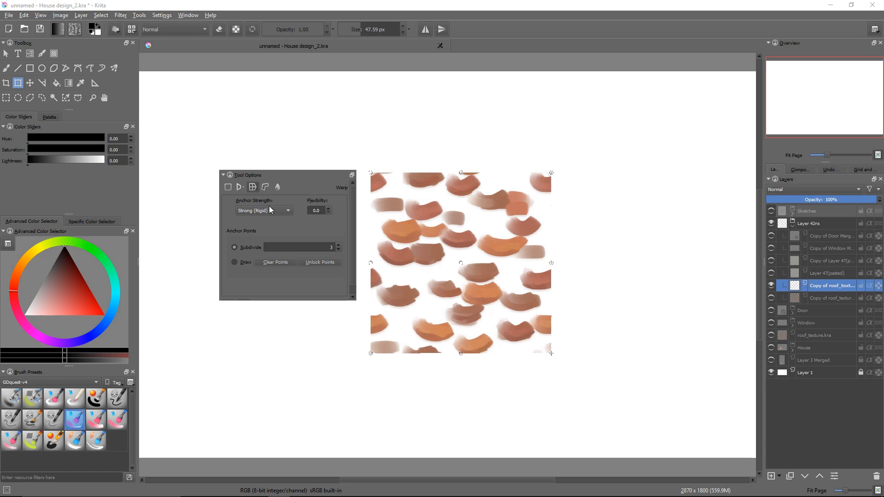
- Test-warp the tiles, trying Strong then Default anchor strength and adjusting Flexibility
click(285, 210)
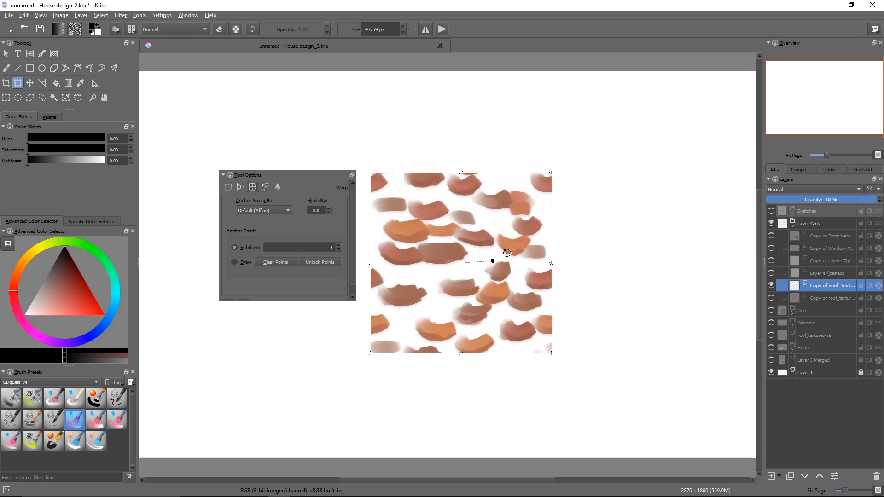
drag(491, 260, 577, 270)
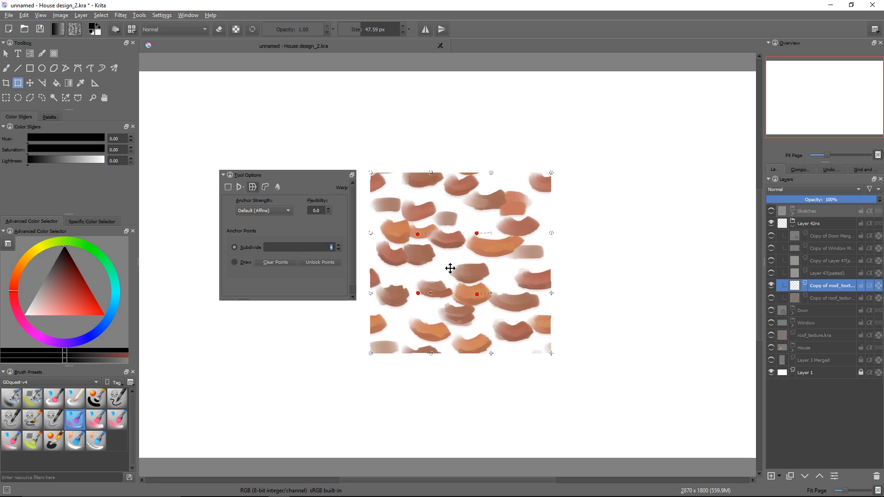
click(264, 210)
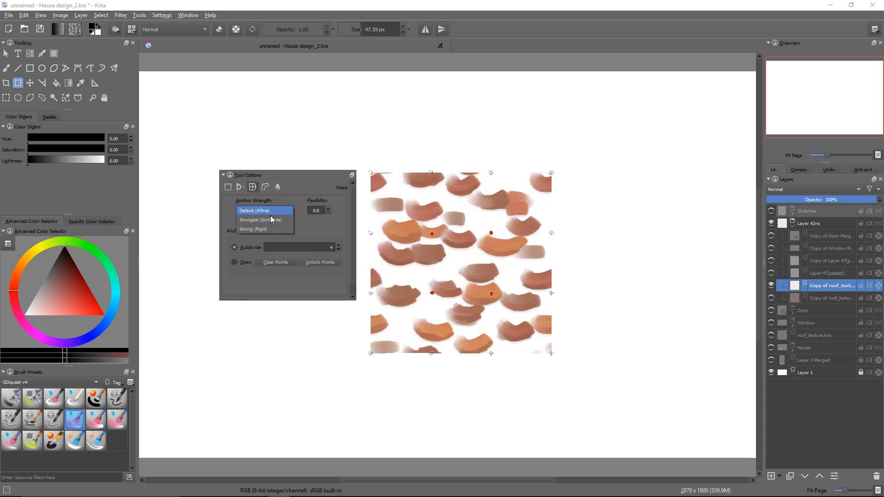
click(252, 228)
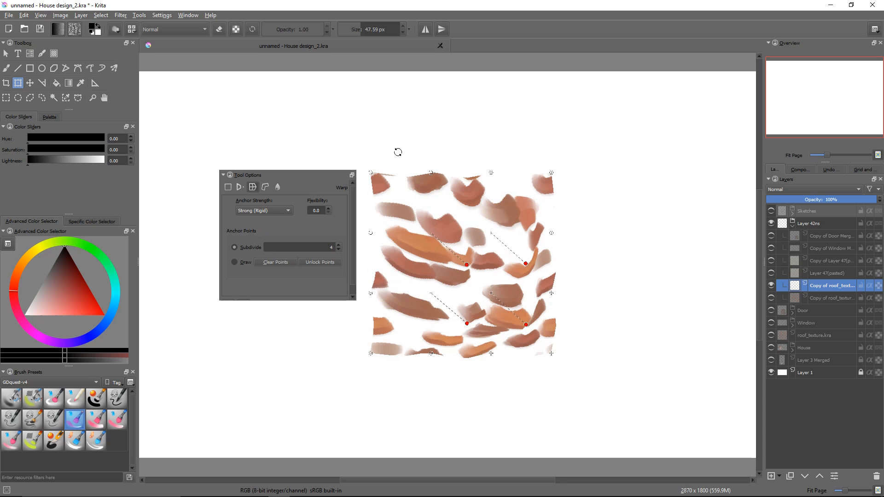
mouse_move(376, 229)
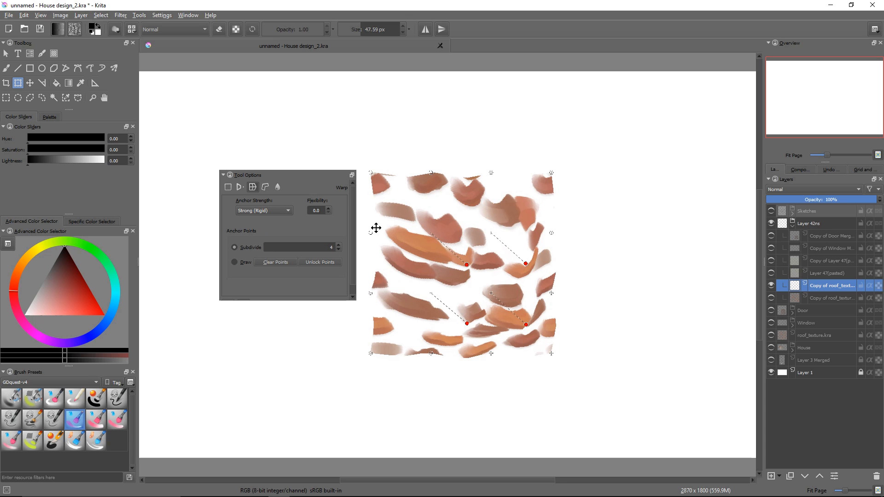
click(263, 210)
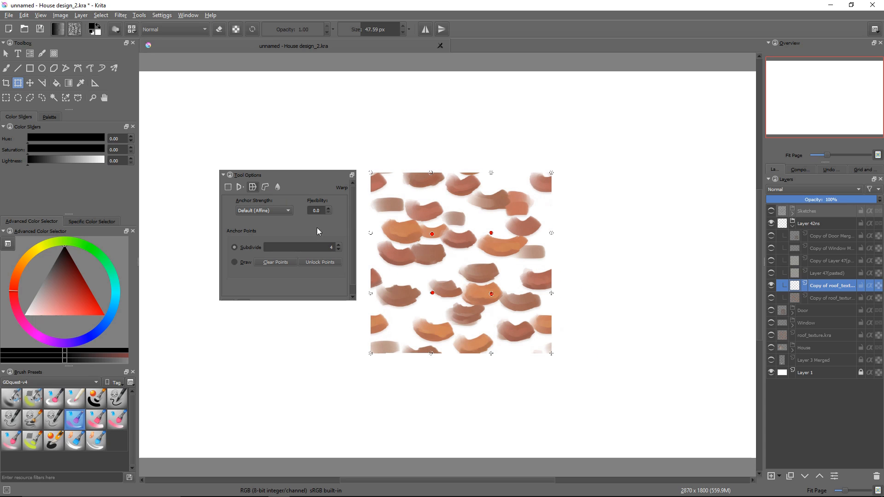
click(317, 210)
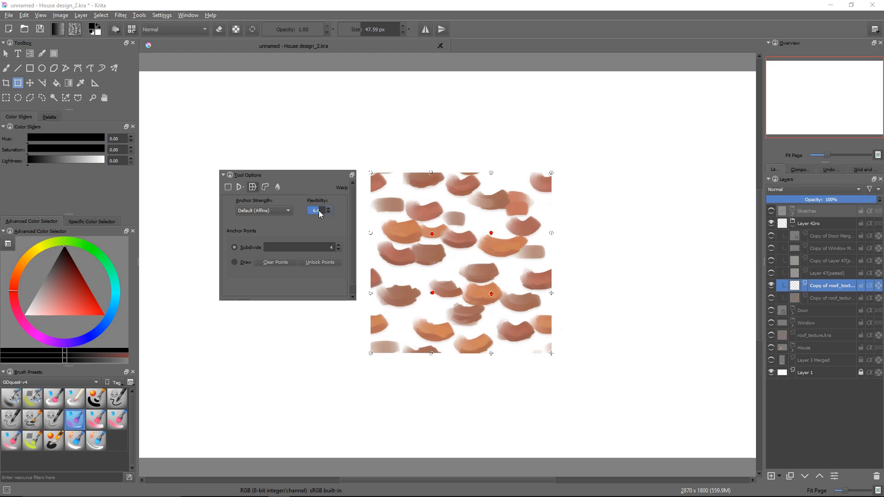
click(328, 208)
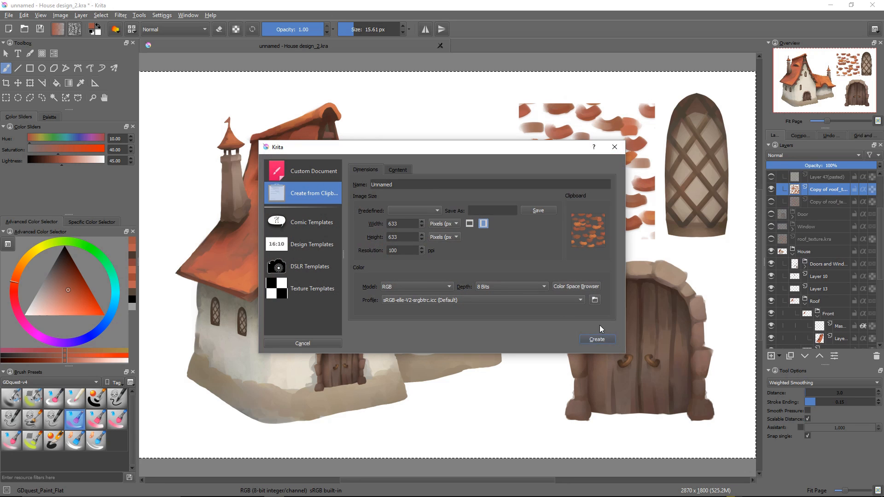
- Cancel the clipboard document setup and hide the House layer
click(596, 339)
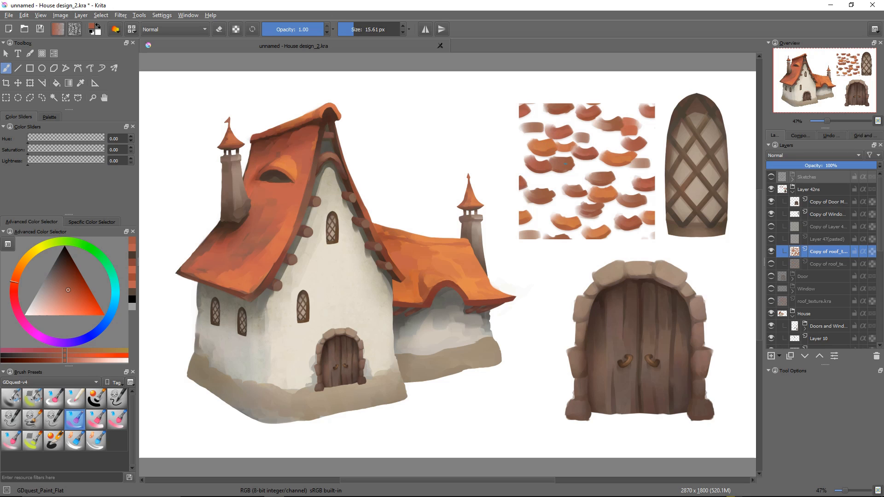
click(19, 83)
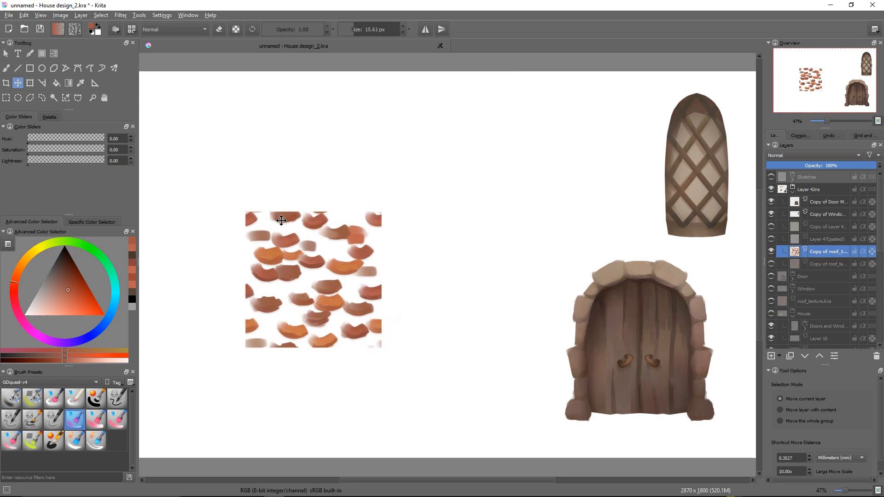
- Create a 2×2 clones array of the tile texture with 633 px offsets via Layer > Create Clones Array
click(77, 14)
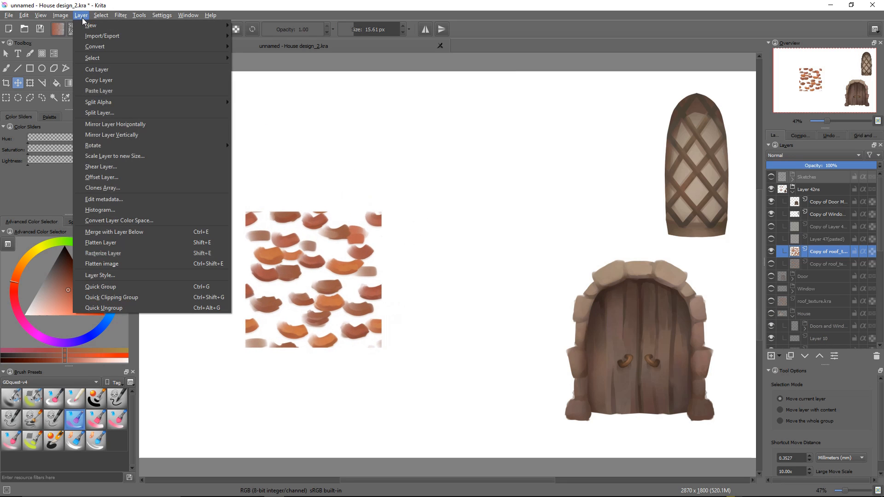
mouse_move(123, 199)
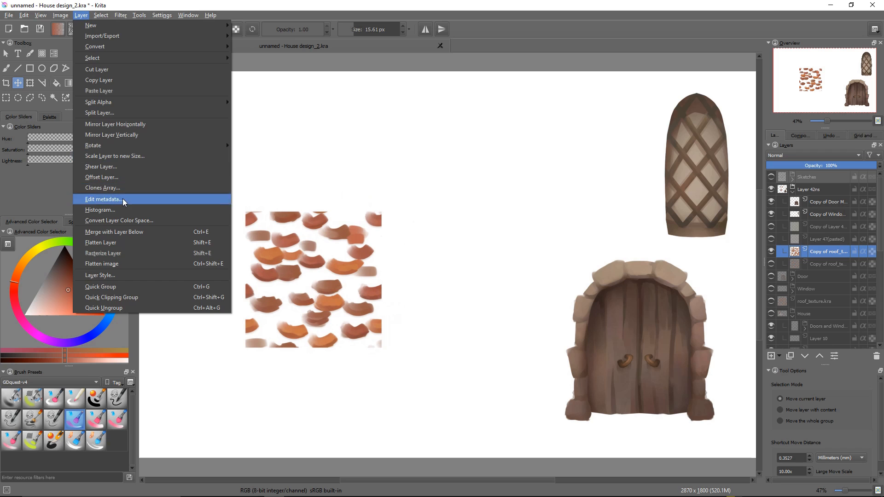
click(103, 187)
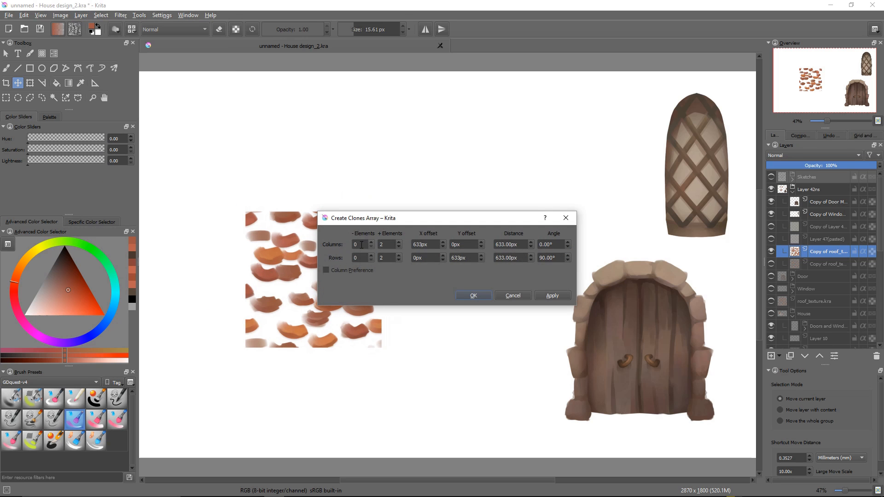
drag(363, 218, 478, 177)
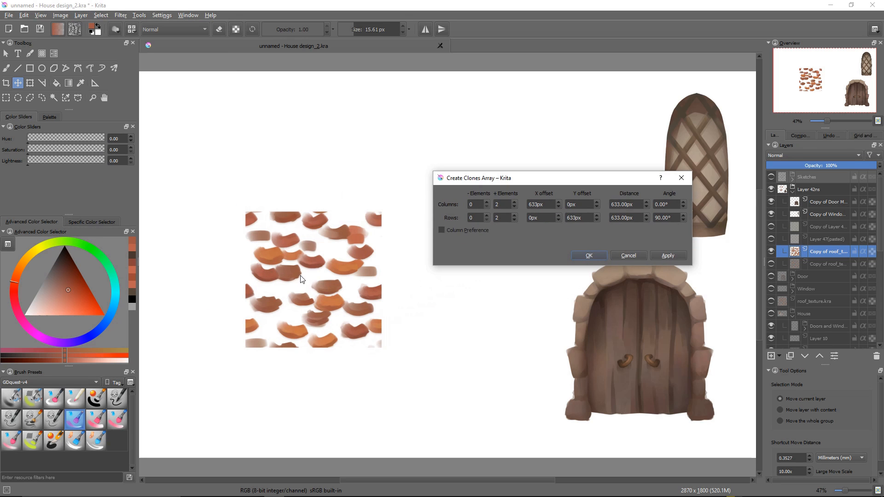
mouse_move(442, 151)
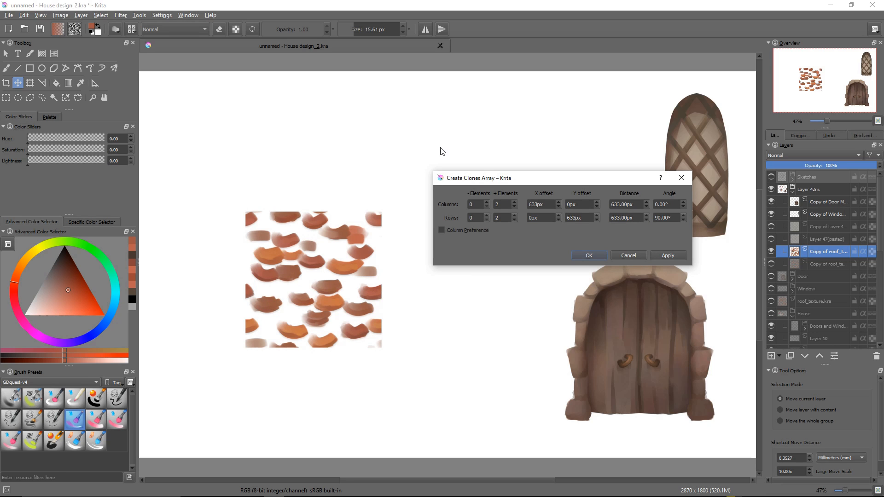
mouse_move(453, 221)
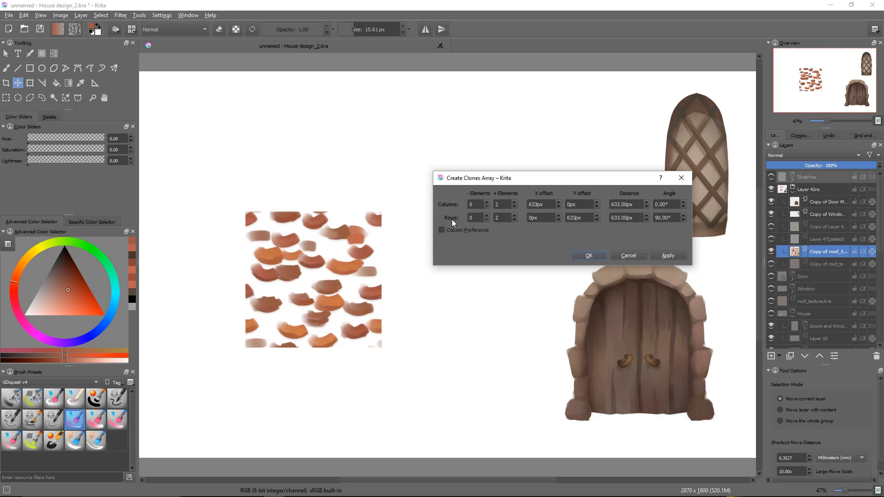
click(501, 203)
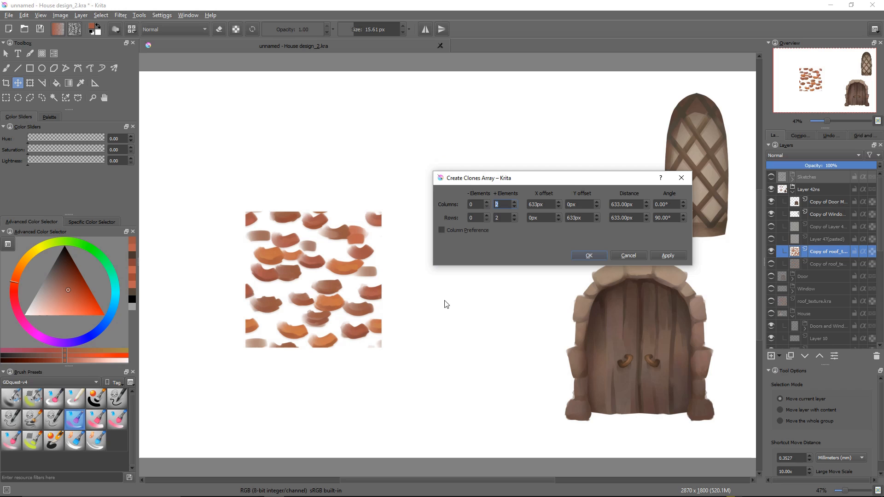
mouse_move(270, 232)
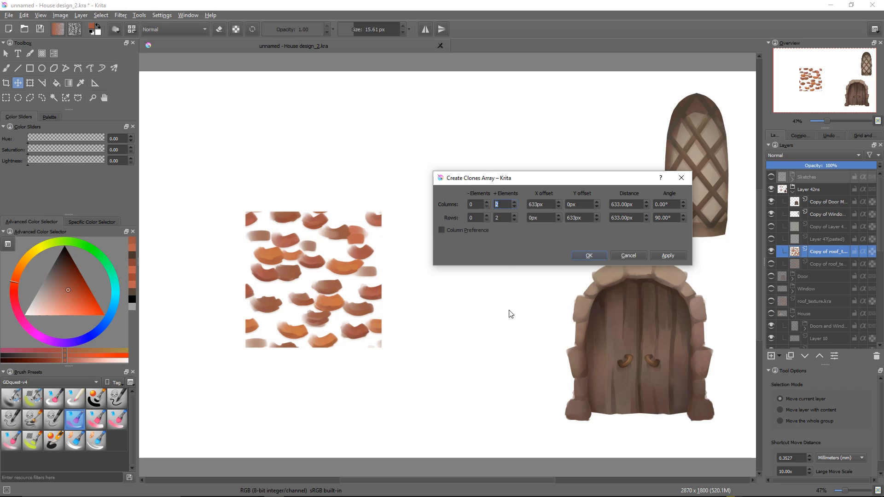
mouse_move(353, 263)
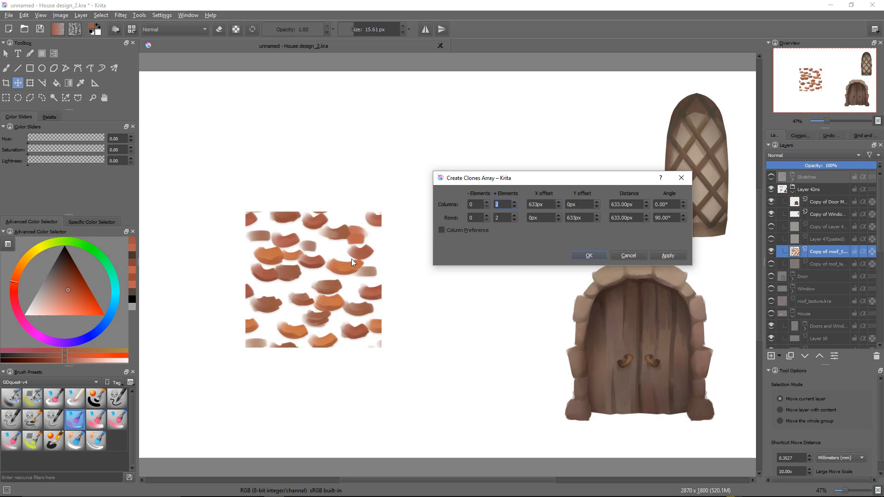
mouse_move(588, 247)
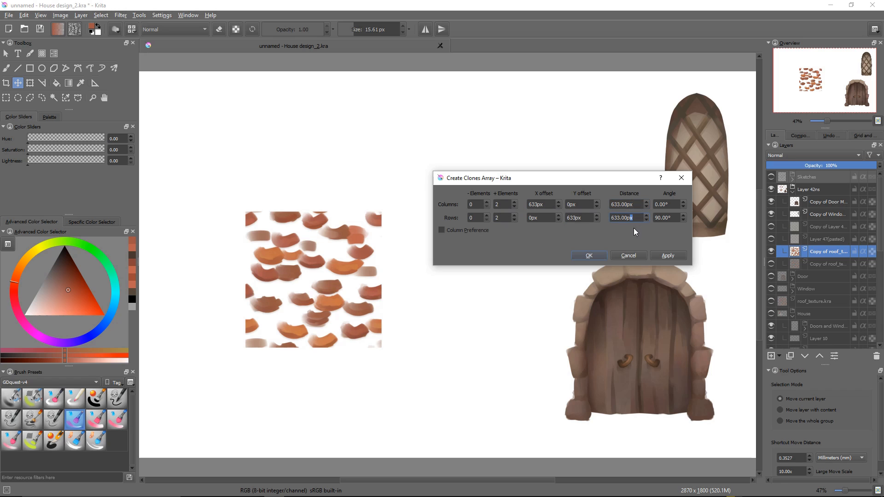
mouse_move(300, 241)
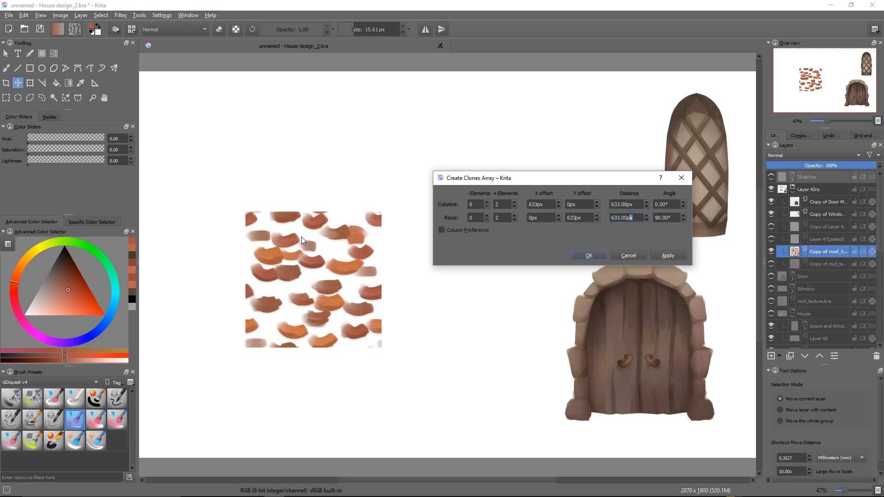
mouse_move(403, 264)
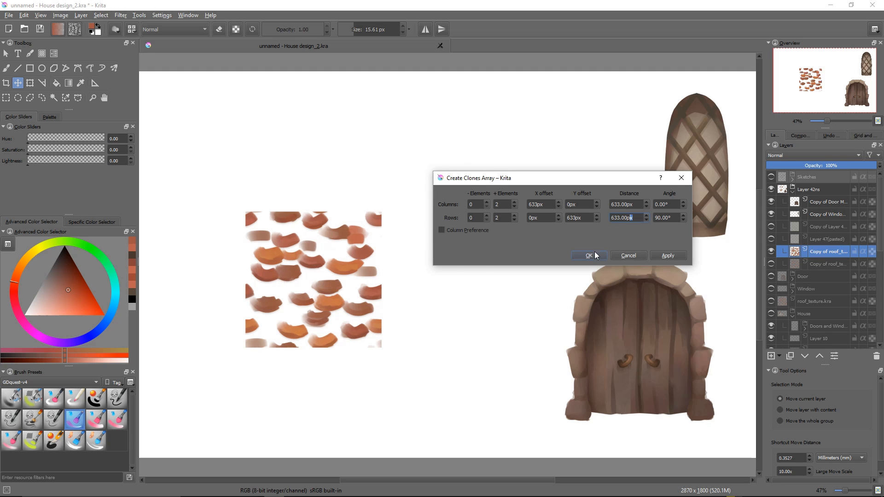
click(589, 255)
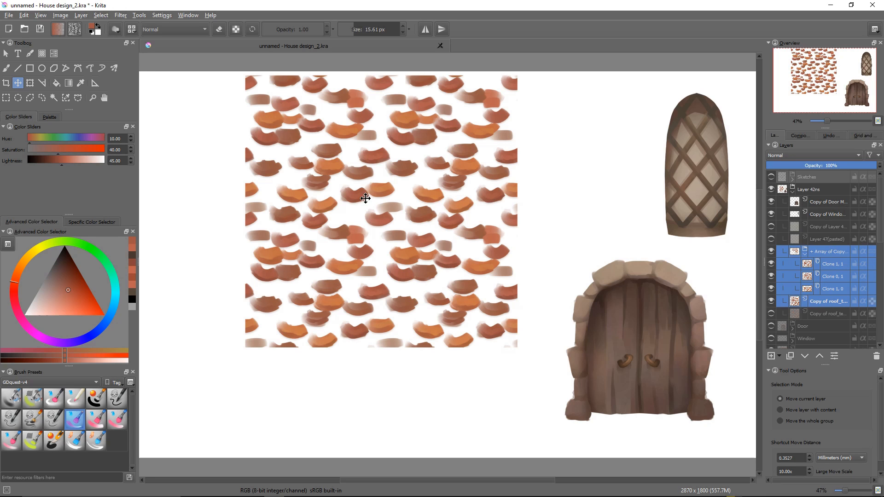
mouse_move(401, 263)
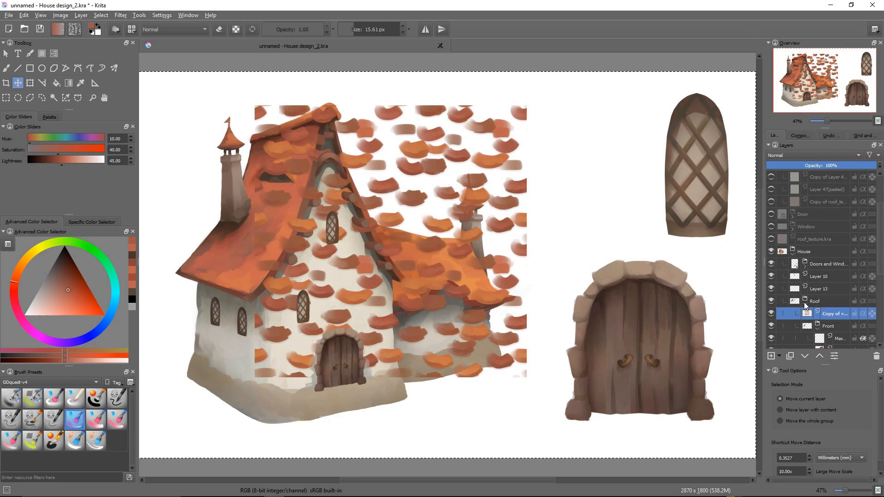
mouse_move(832, 246)
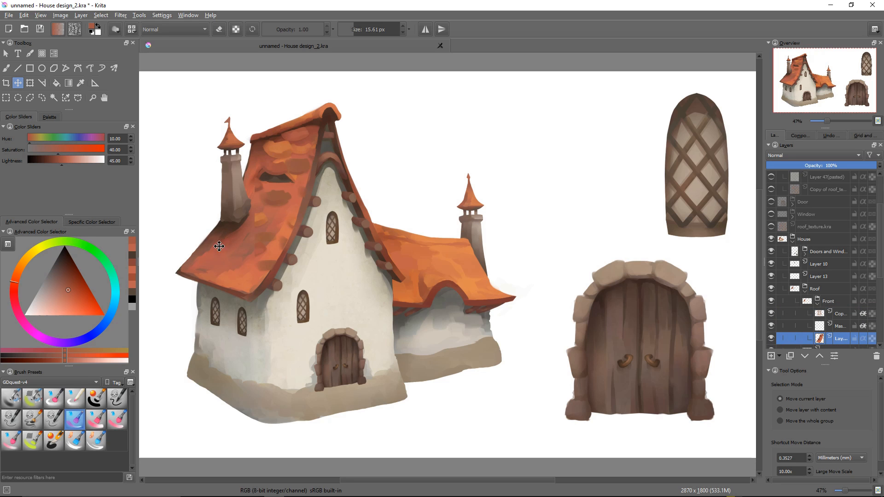
- Make the tile texture layer read clearly over the front roof of the house
scroll(down, 3)
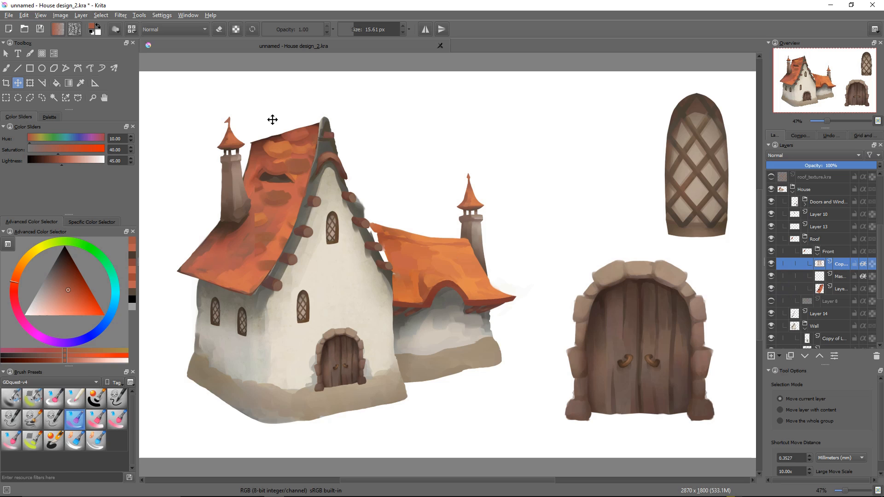
mouse_move(302, 115)
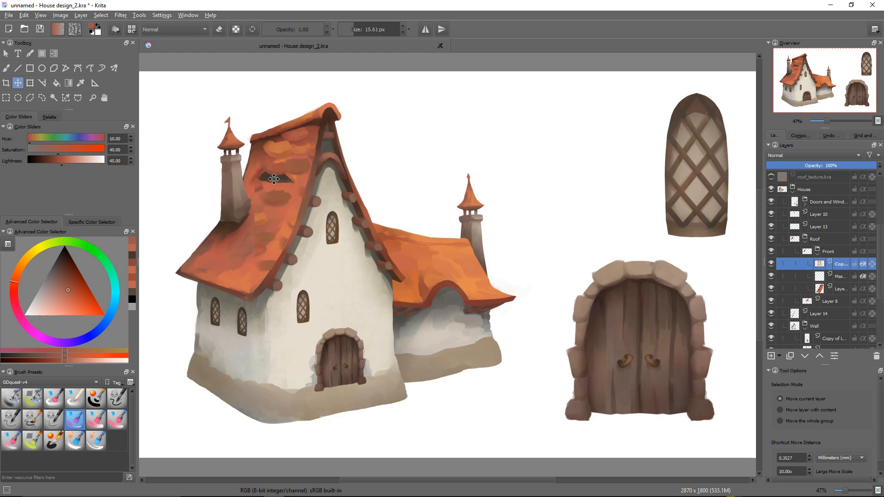
click(29, 83)
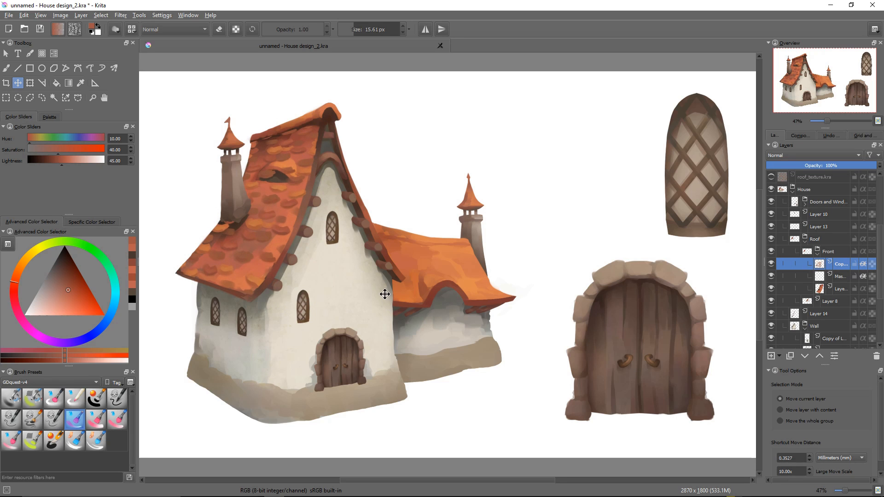
mouse_move(276, 195)
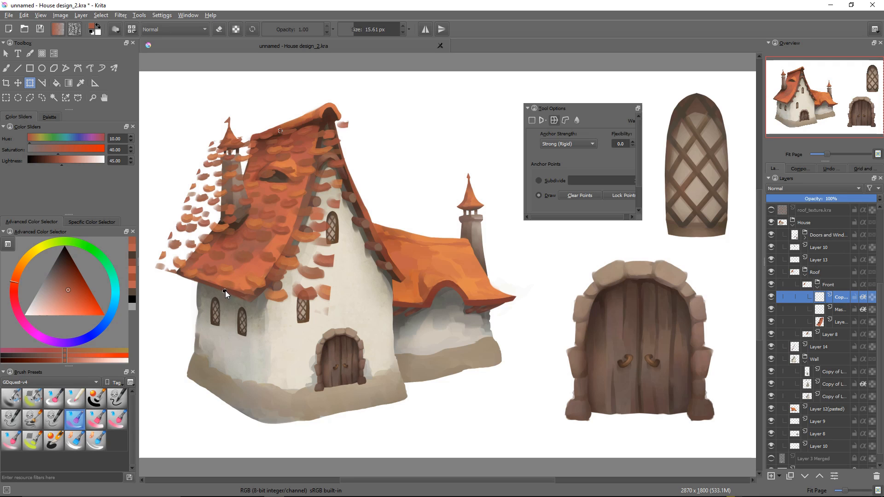
mouse_move(245, 235)
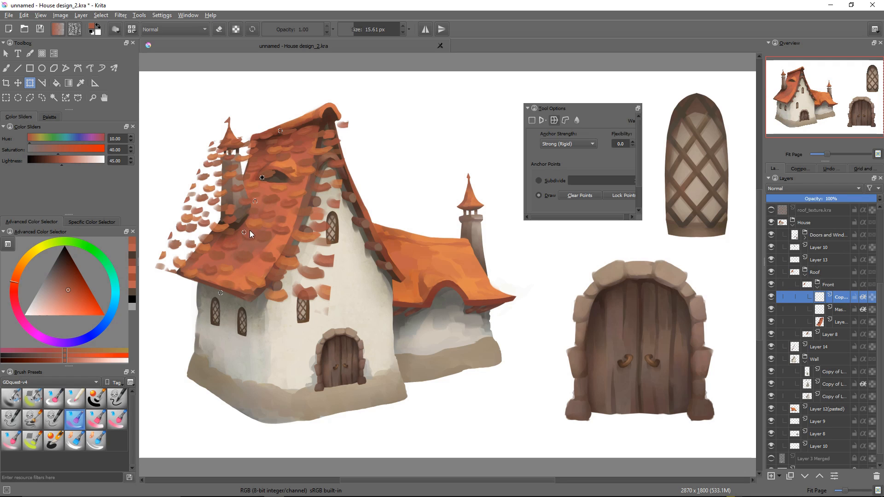
mouse_move(269, 175)
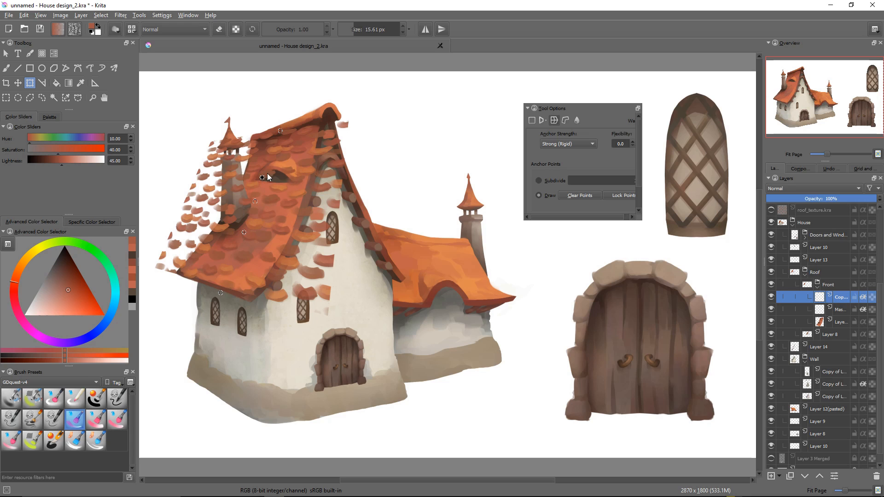
mouse_move(275, 134)
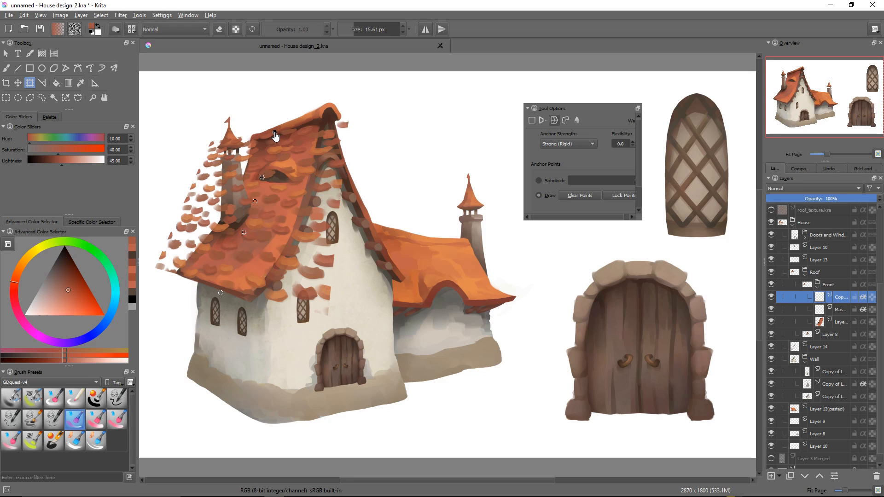
mouse_move(223, 326)
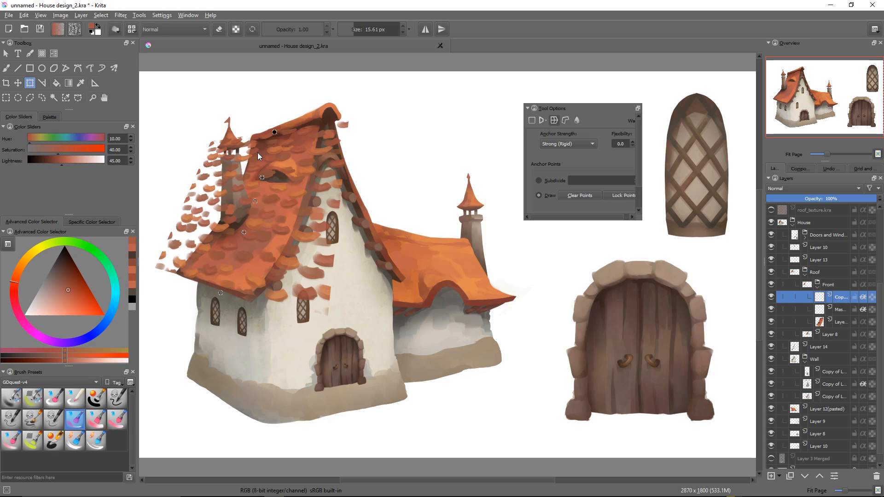
mouse_move(623, 199)
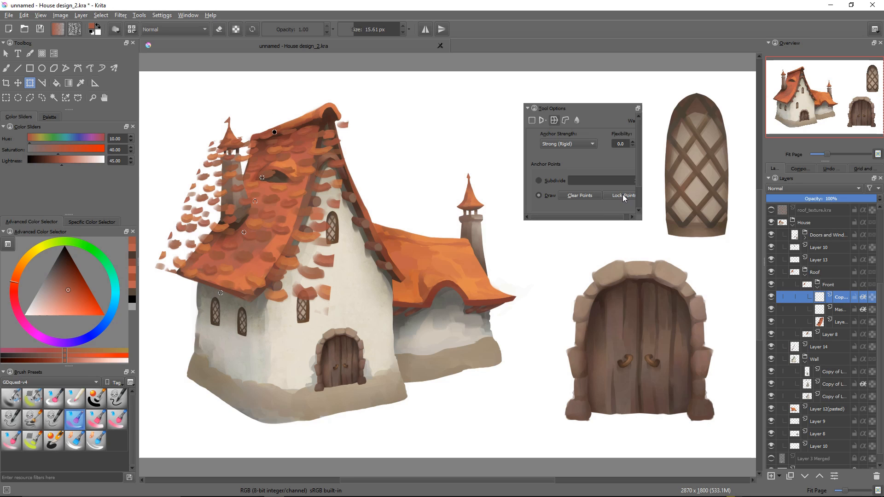
- Lock the anchor points placed across the front-roof tile texture for warping
click(622, 196)
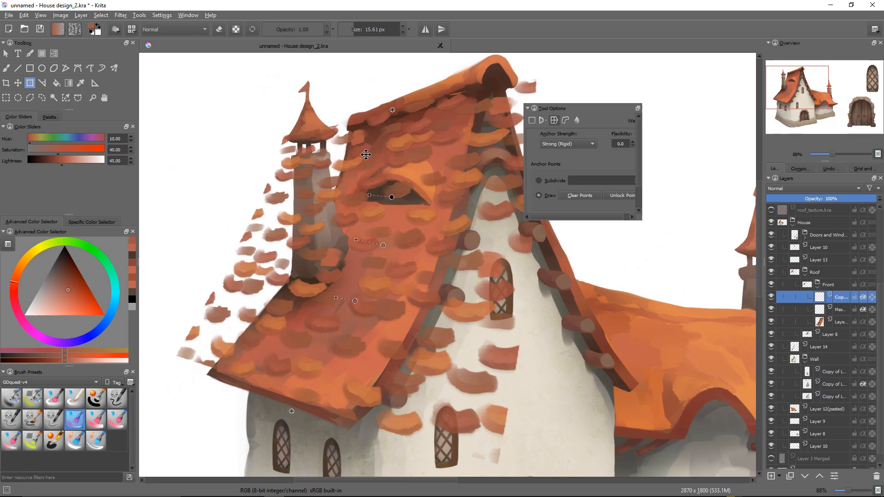
mouse_move(385, 198)
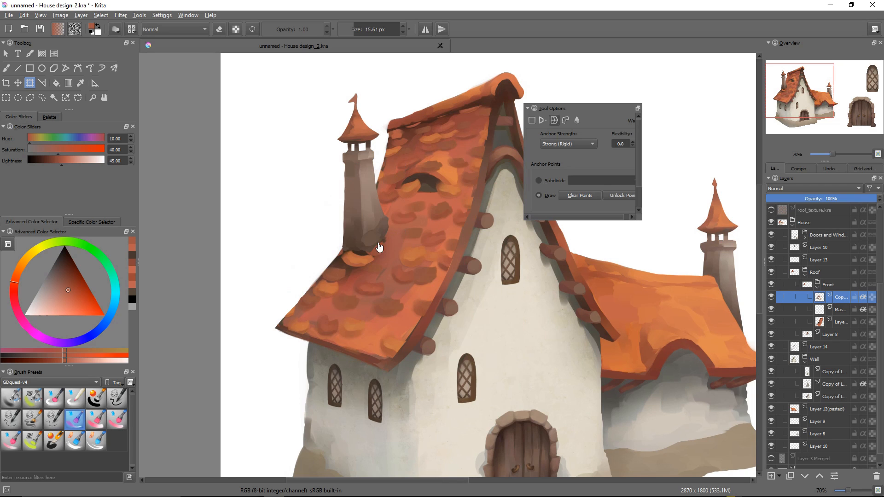
mouse_move(410, 274)
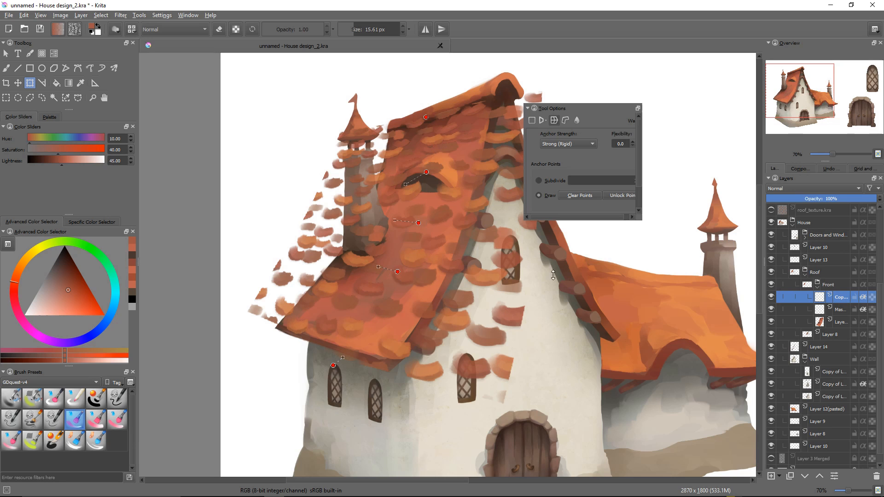
mouse_move(566, 291)
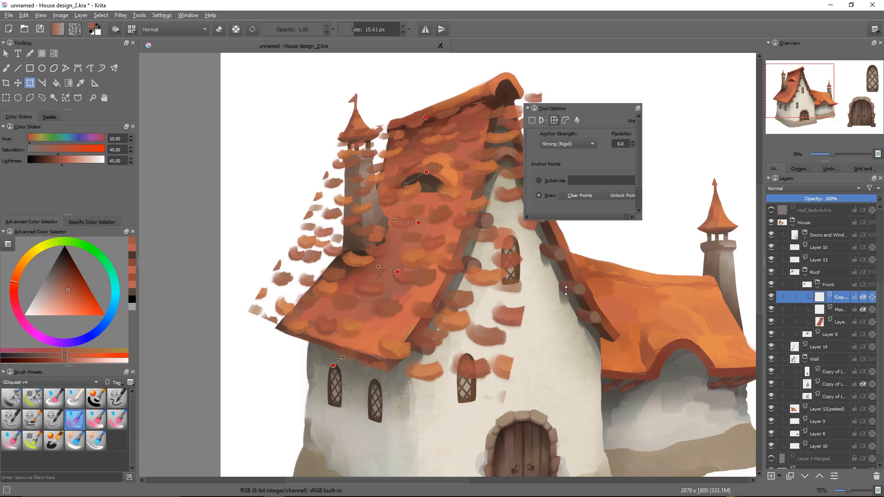
mouse_move(557, 293)
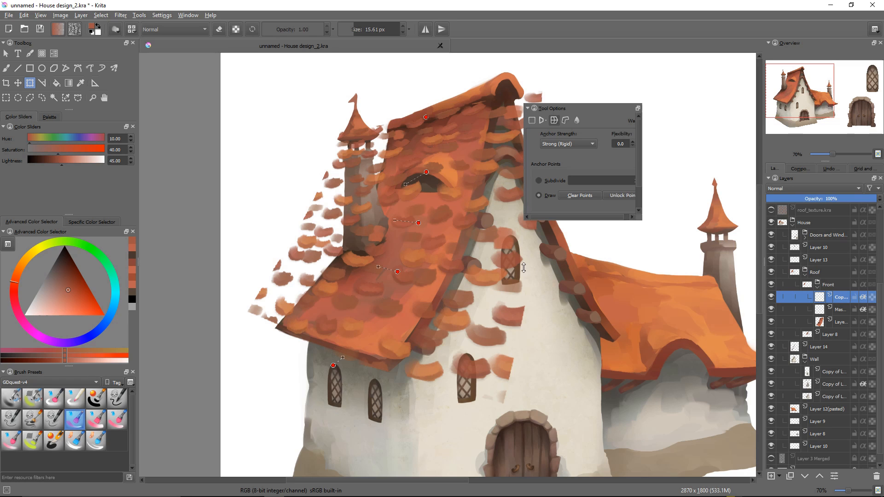
mouse_move(564, 267)
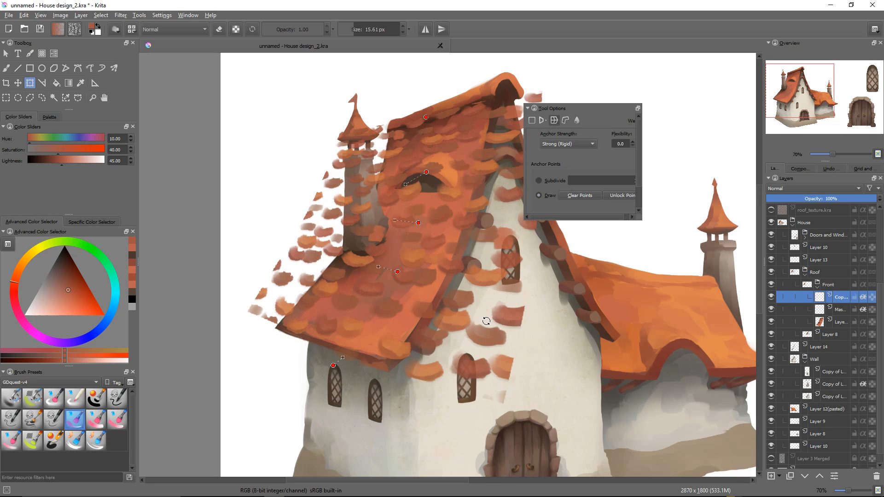
mouse_move(537, 304)
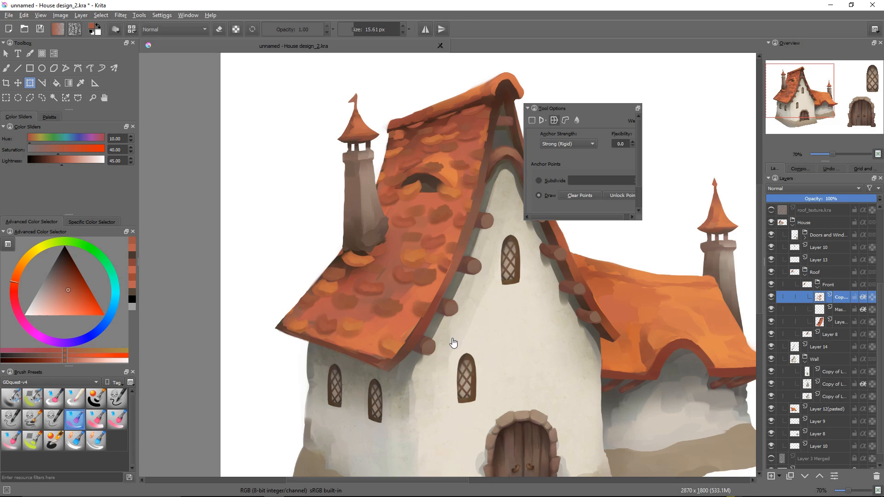
- Add a transparency mask to the tile texture and paint it with a rough ink brush to hide overspill
right_click(834, 296)
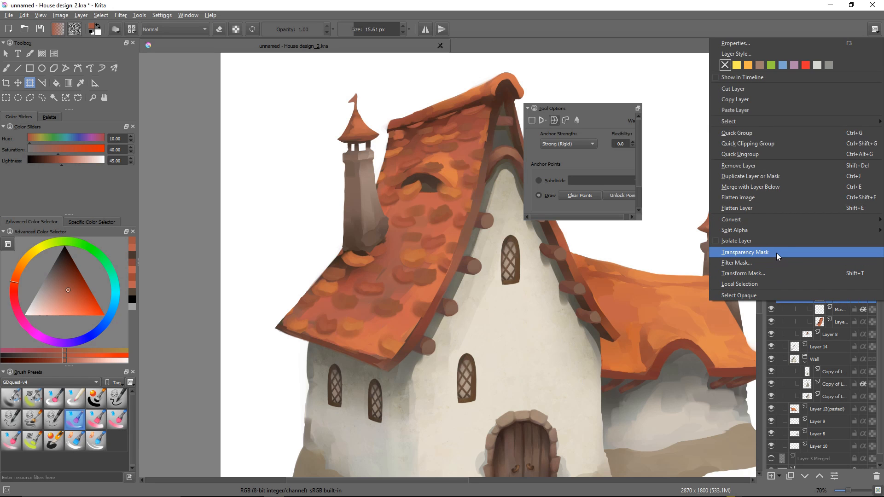
click(745, 253)
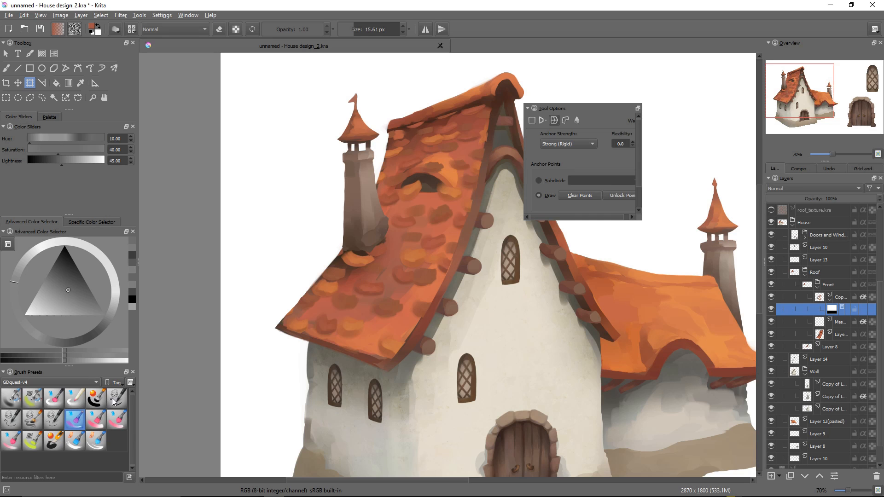
click(117, 399)
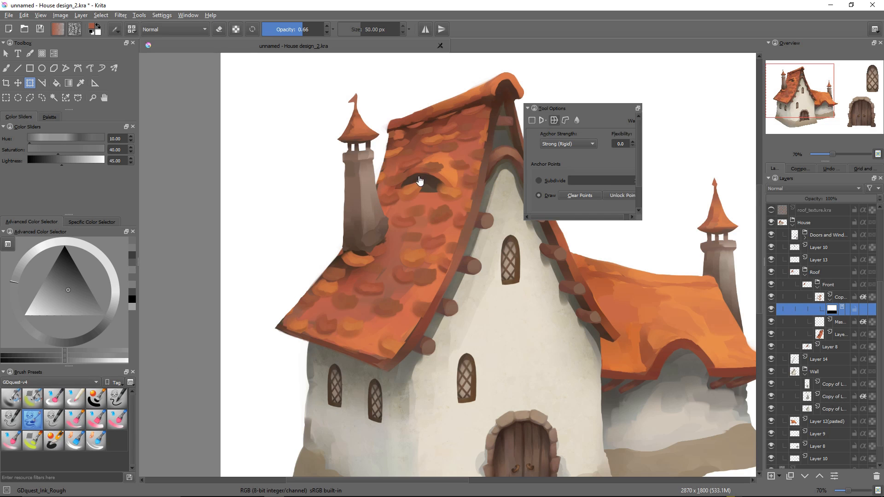
click(6, 68)
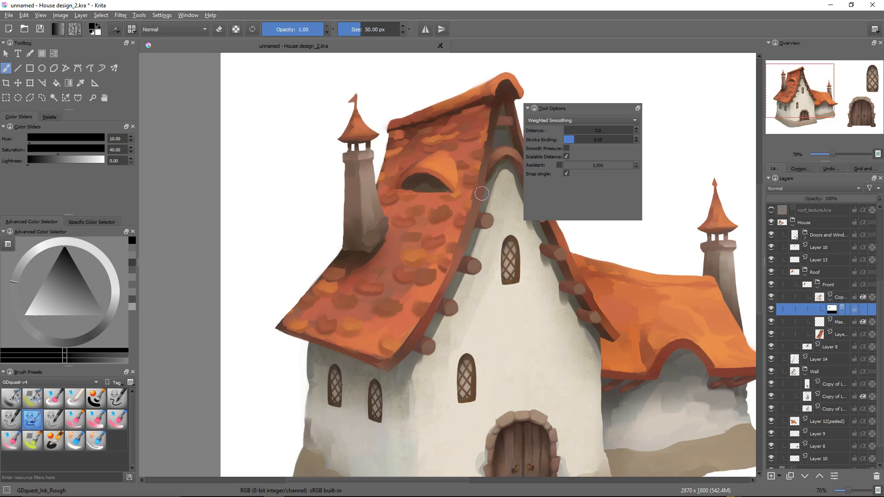
mouse_move(484, 177)
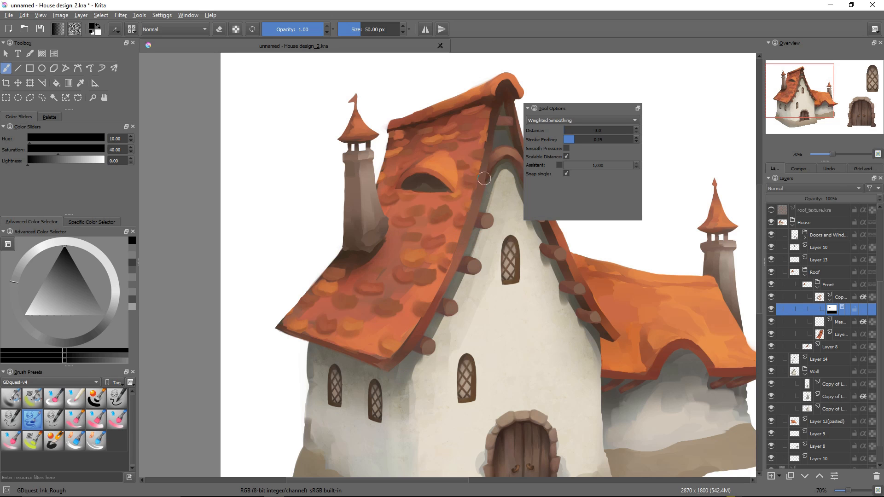
mouse_move(498, 147)
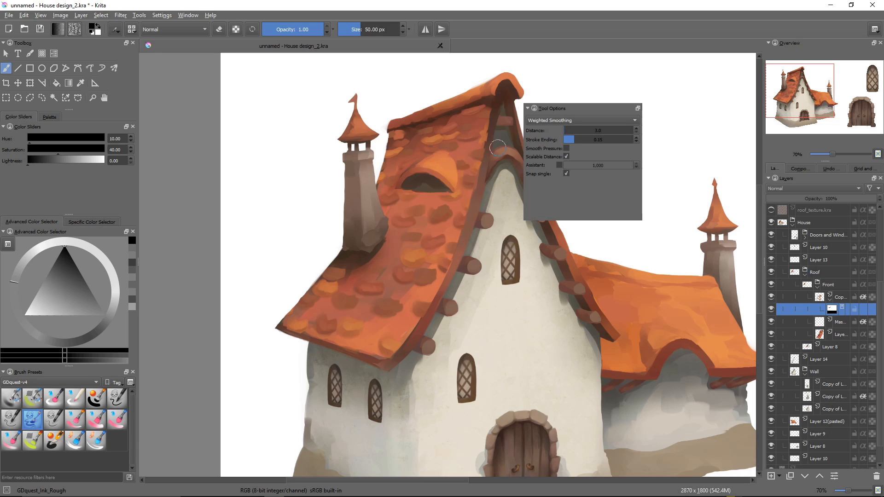
mouse_move(504, 119)
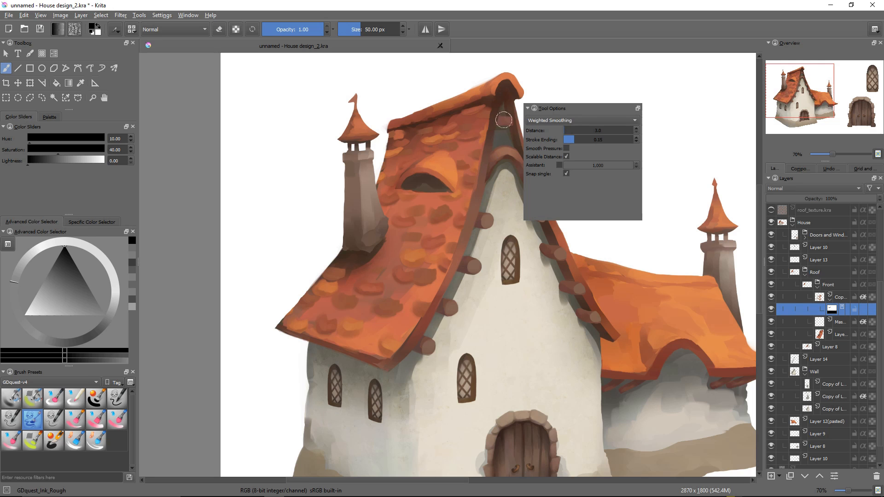
scroll(down, 3)
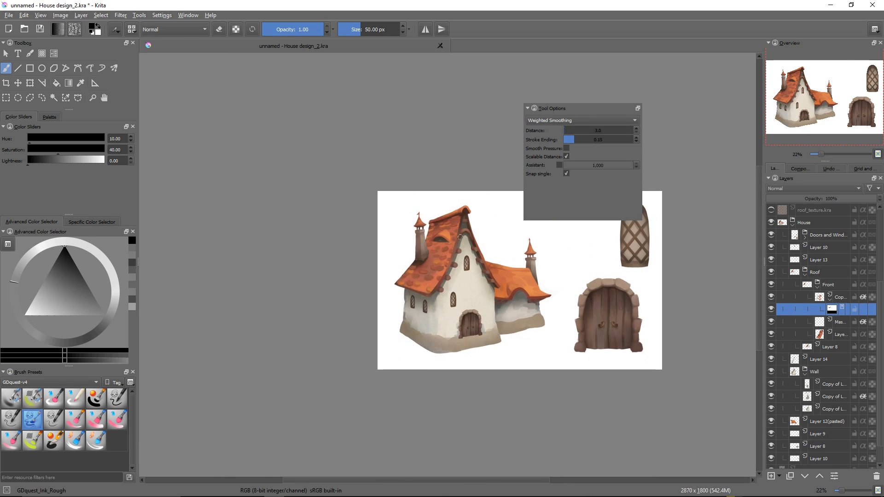
mouse_move(415, 255)
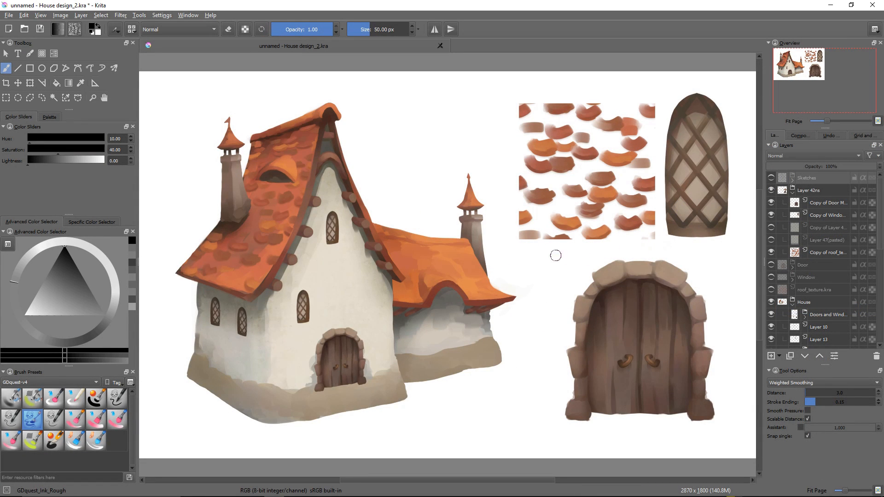
mouse_move(586, 256)
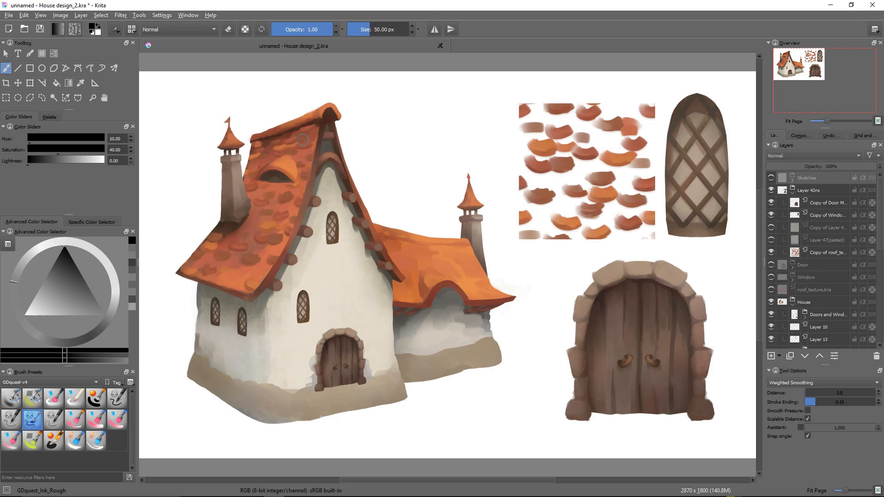
mouse_move(439, 255)
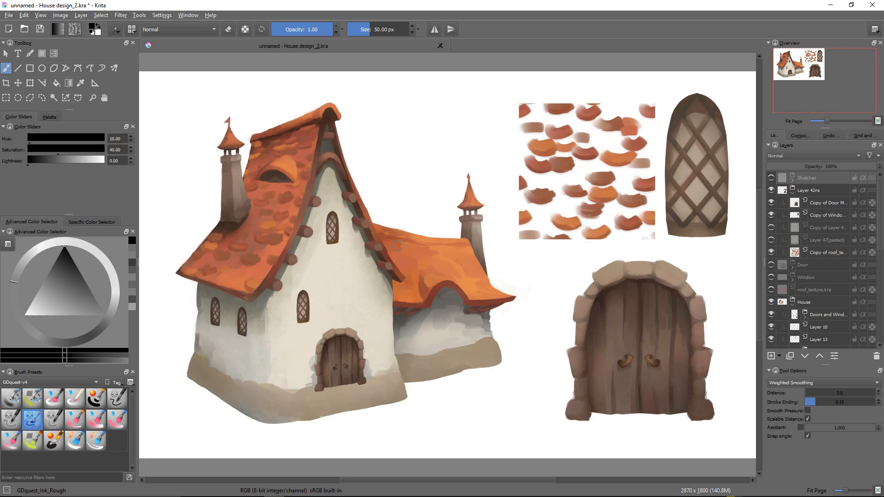
mouse_move(277, 151)
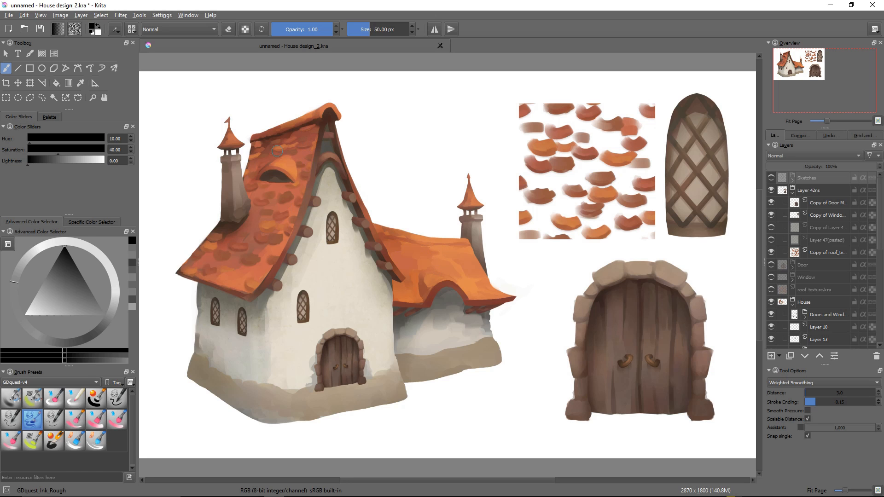
mouse_move(277, 146)
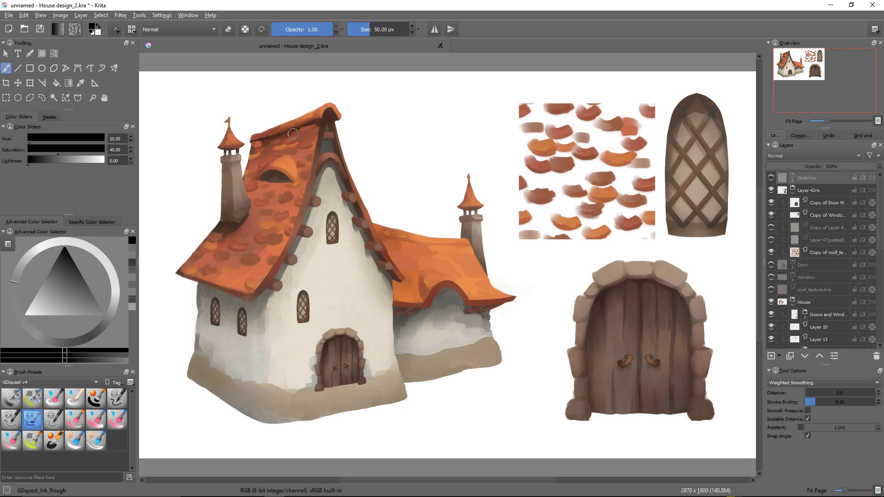
mouse_move(311, 408)
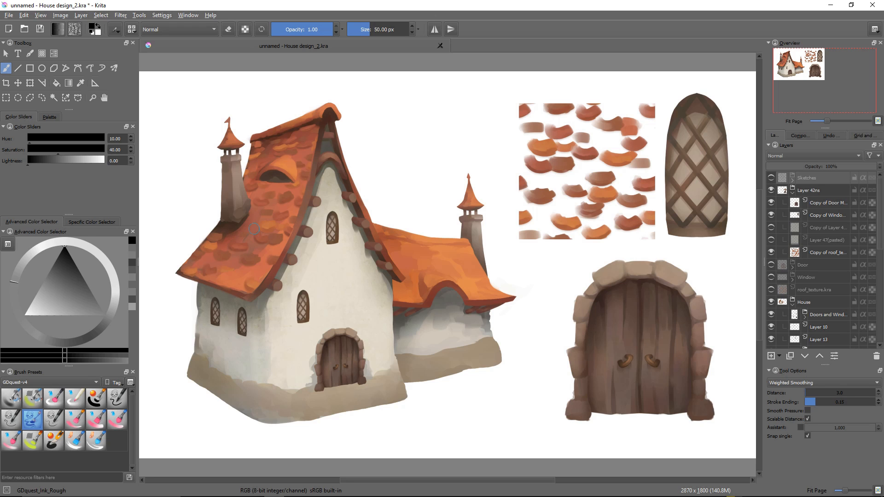
mouse_move(256, 230)
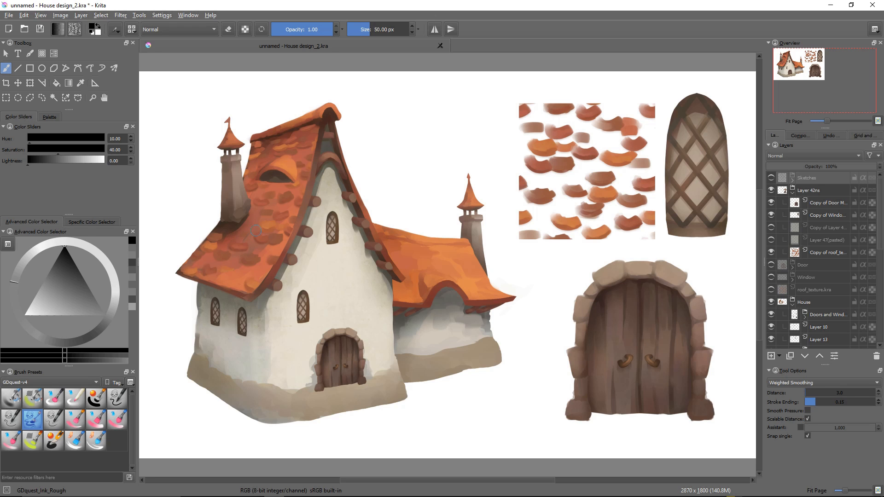
mouse_move(543, 310)
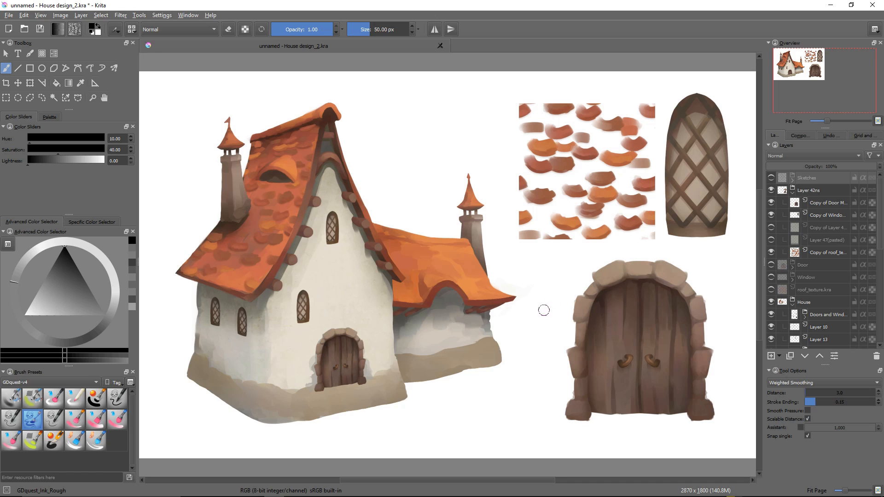
mouse_move(550, 293)
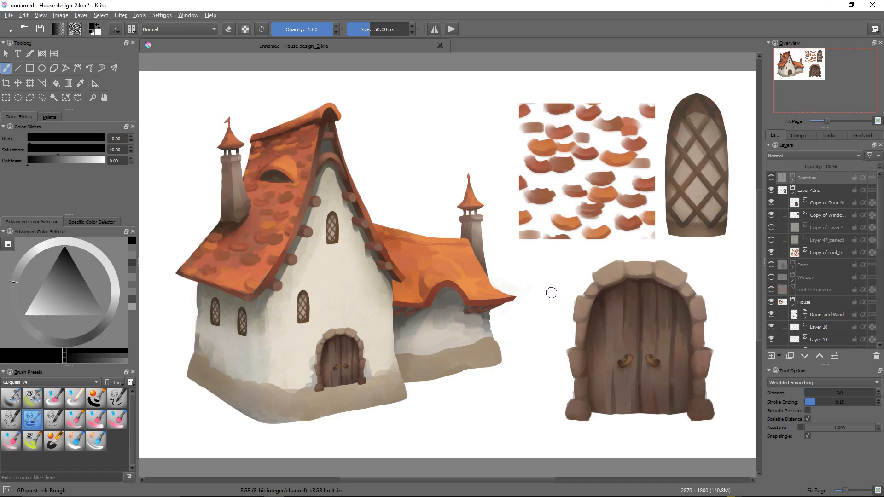
mouse_move(546, 295)
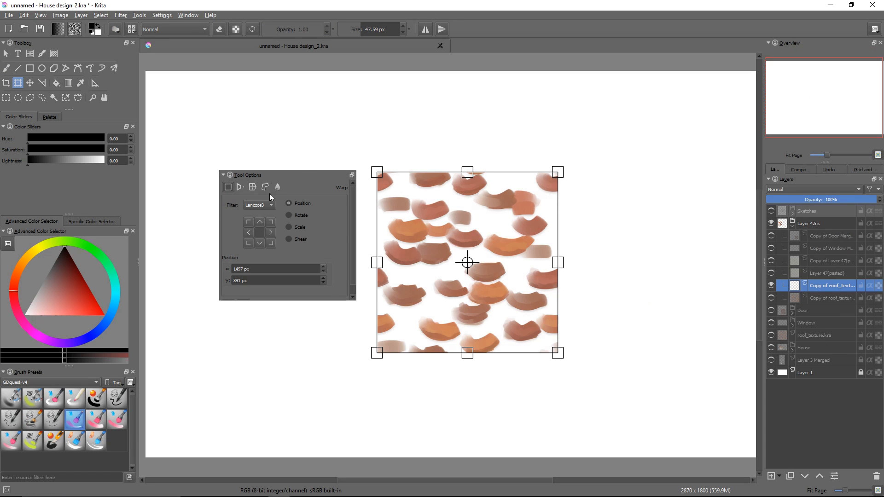
- Trial a Cage transform on the texture copy, pulling points to skew it into a slanted shape
click(265, 187)
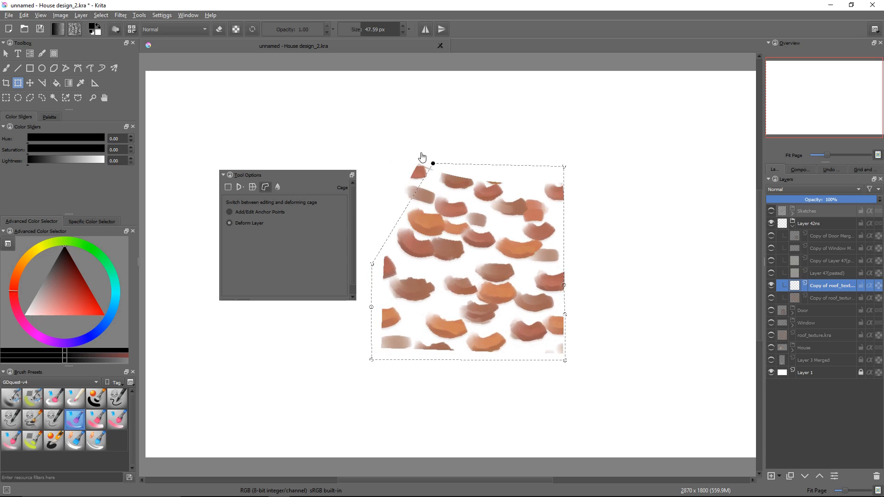
drag(432, 164, 370, 167)
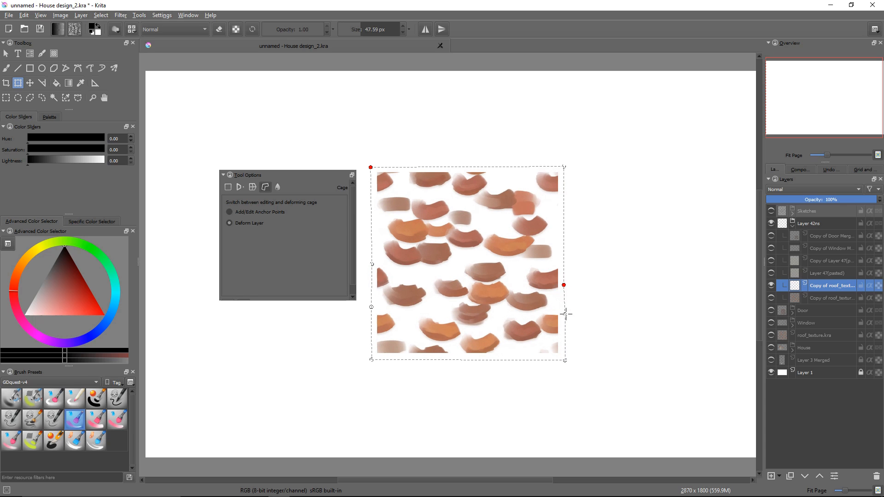
drag(564, 285, 602, 314)
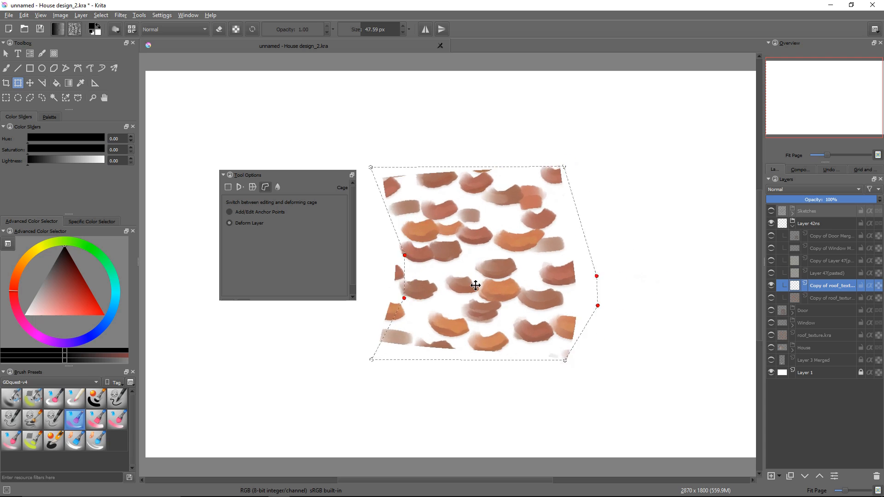
drag(596, 277, 649, 278)
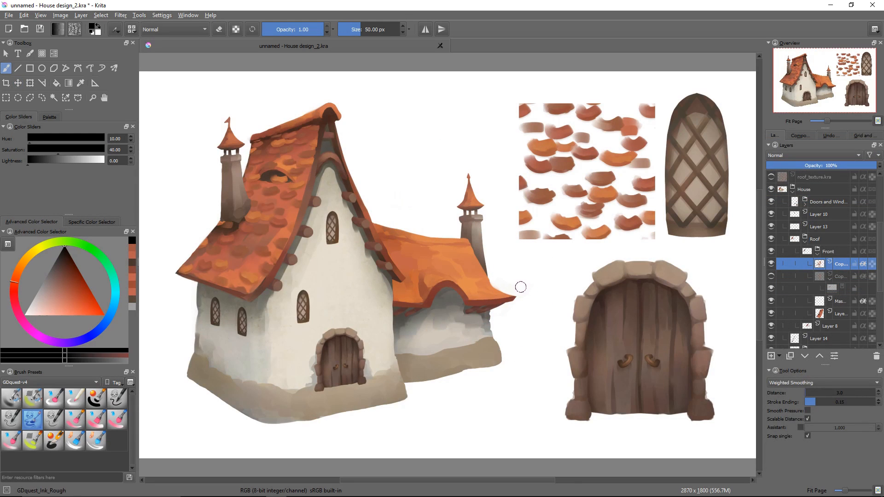
- Cage-warp the texture copy to the front roof, fitting its slope and stretching along the right eave
click(29, 83)
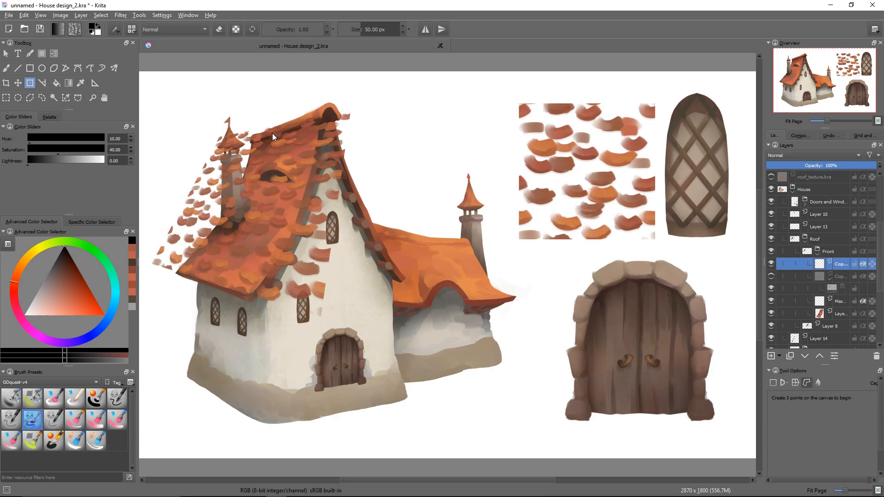
mouse_move(352, 115)
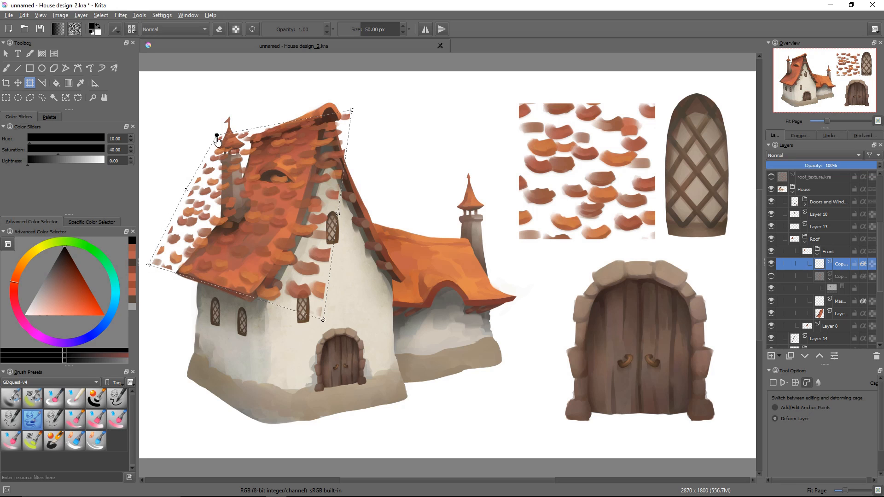
mouse_move(340, 218)
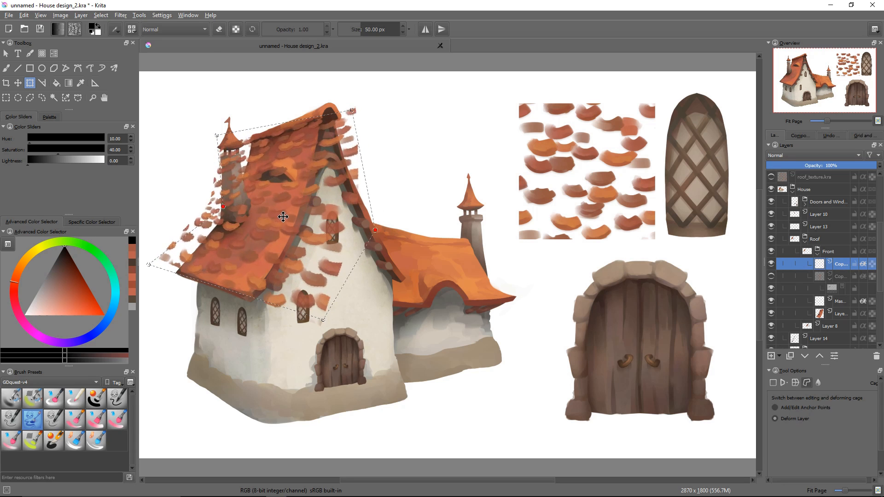
drag(223, 207, 234, 210)
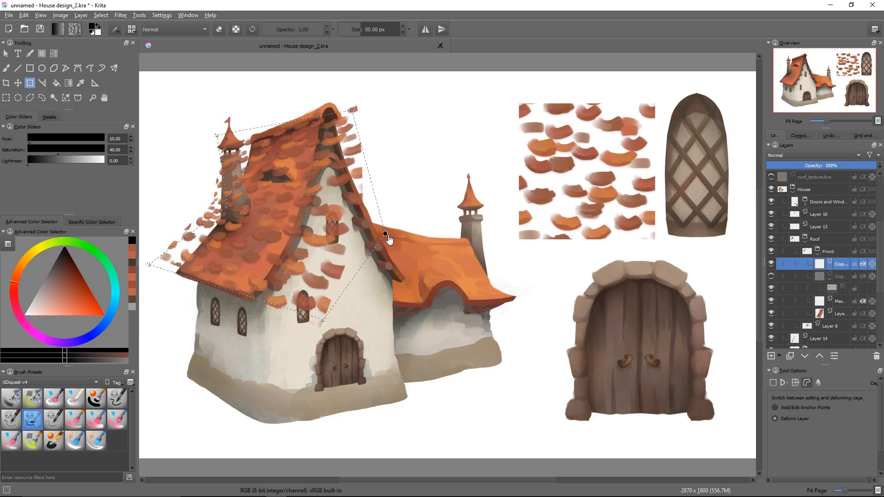
drag(385, 235, 428, 242)
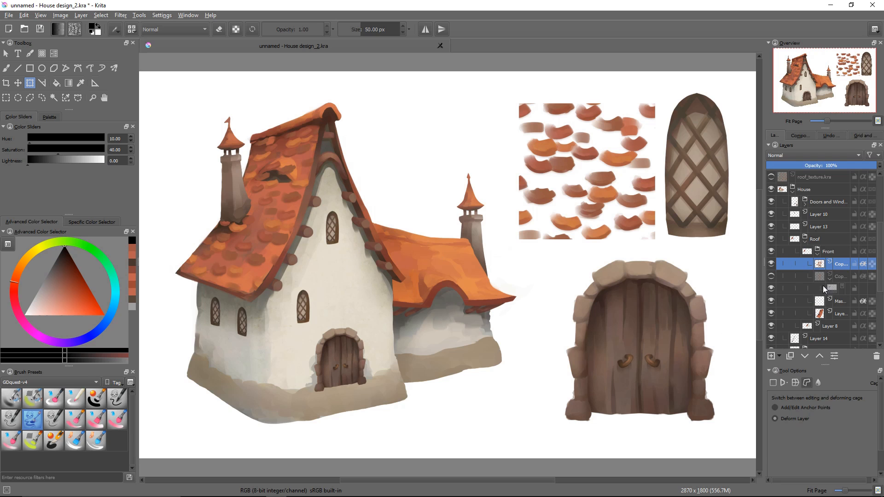
- Soften the texture mask over the left roof slope so the tiles blend into the painted roof
click(832, 288)
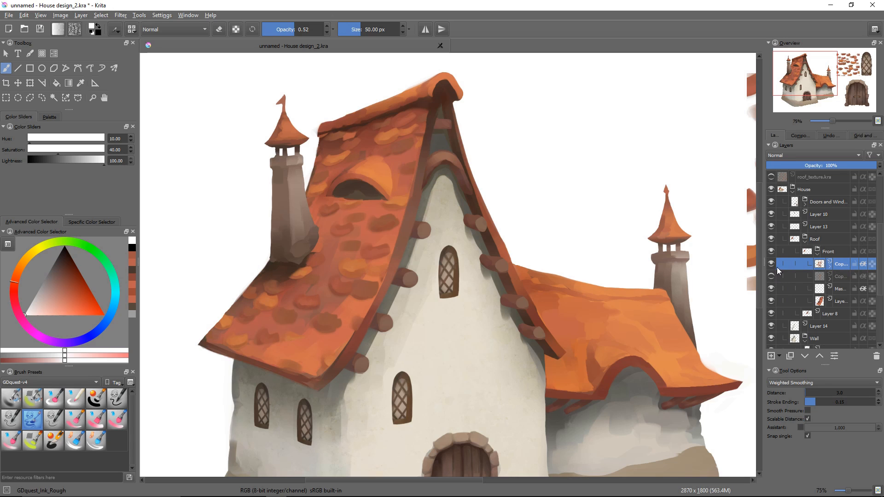
mouse_move(763, 285)
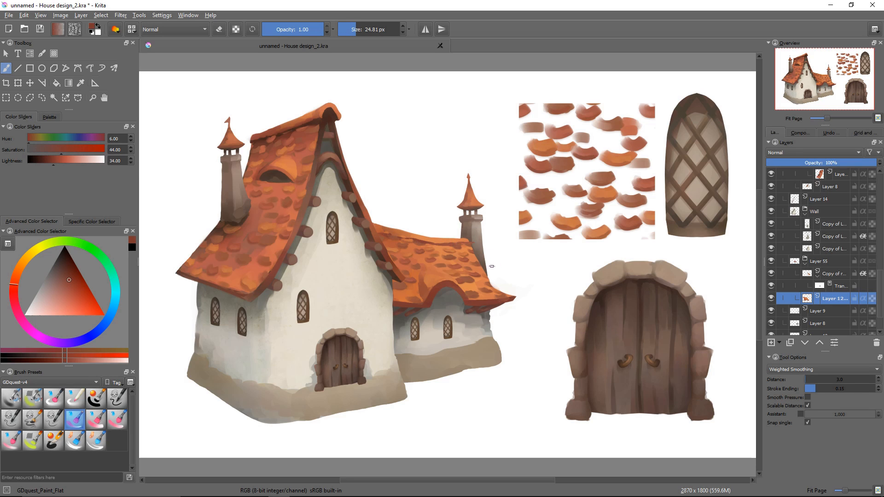
- Enable Preserve Alpha so tile painting stays confined to the side roof's existing pixels
click(235, 28)
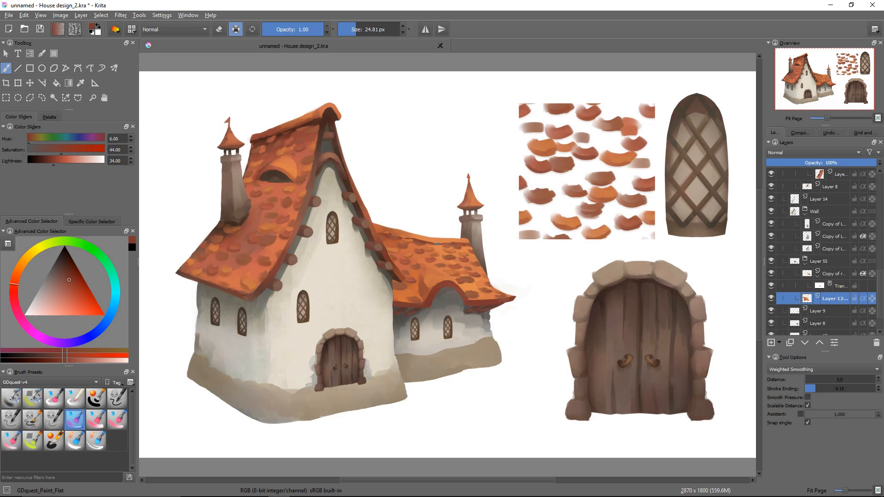